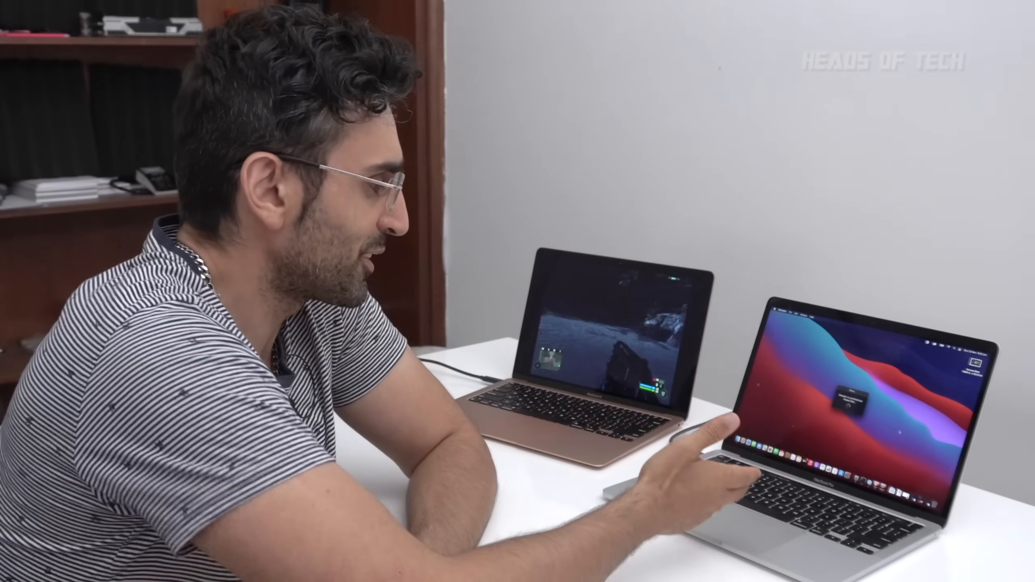
Bring up the Wineskin Dock icon's context menu showing Quit while the busy dialog spins
click(746, 561)
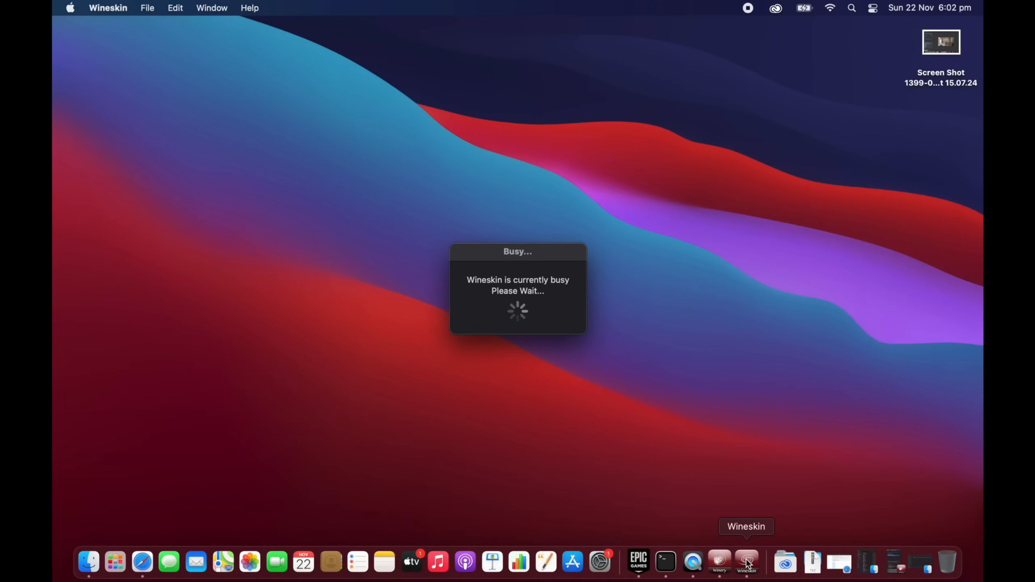
right_click(746, 562)
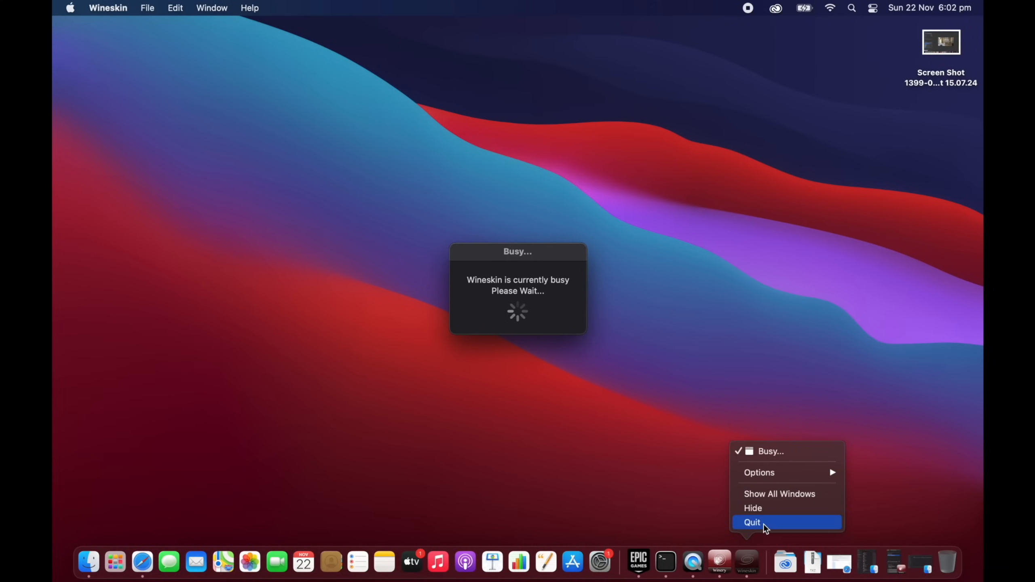